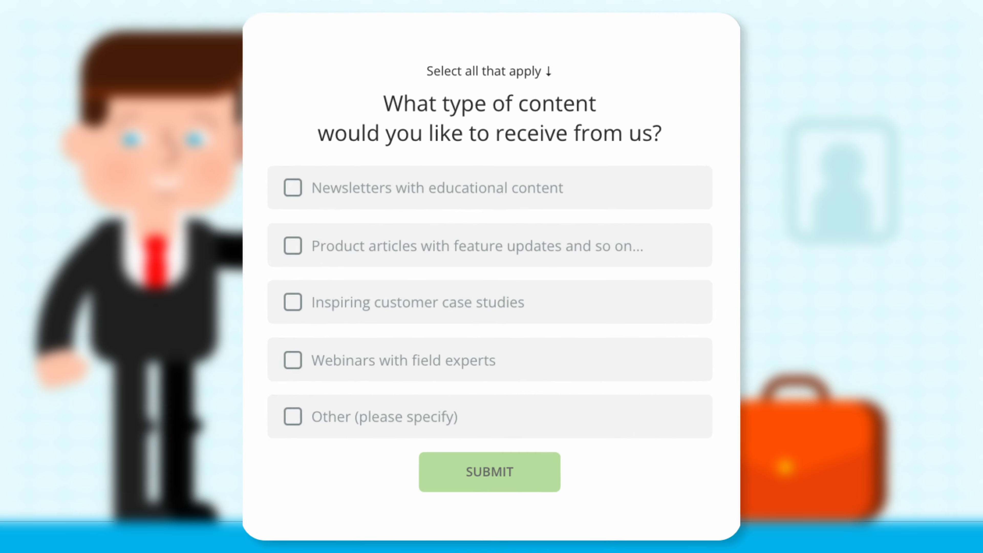
- Add "lacked" to the Excluded words field of the Word cloud section
left_click(293, 417)
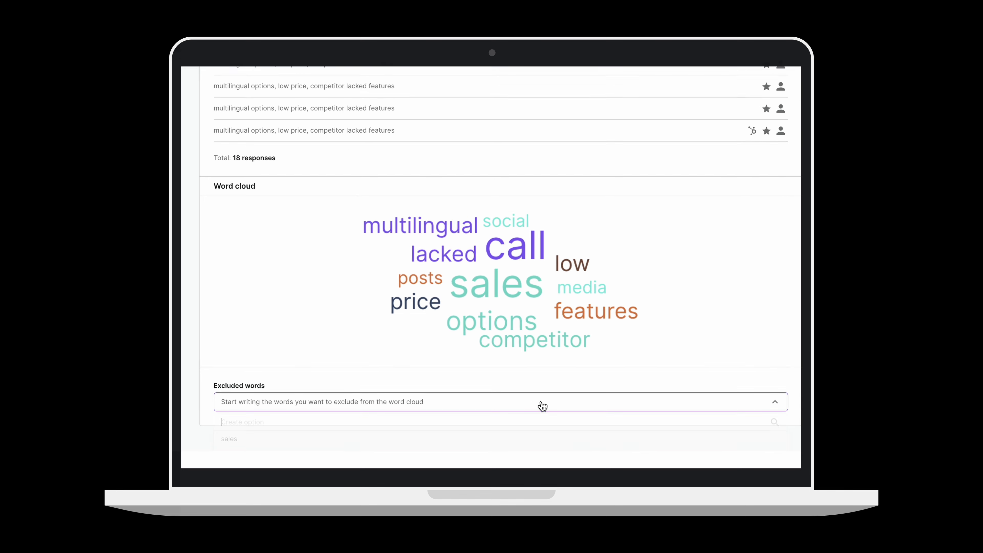
type("lacked")
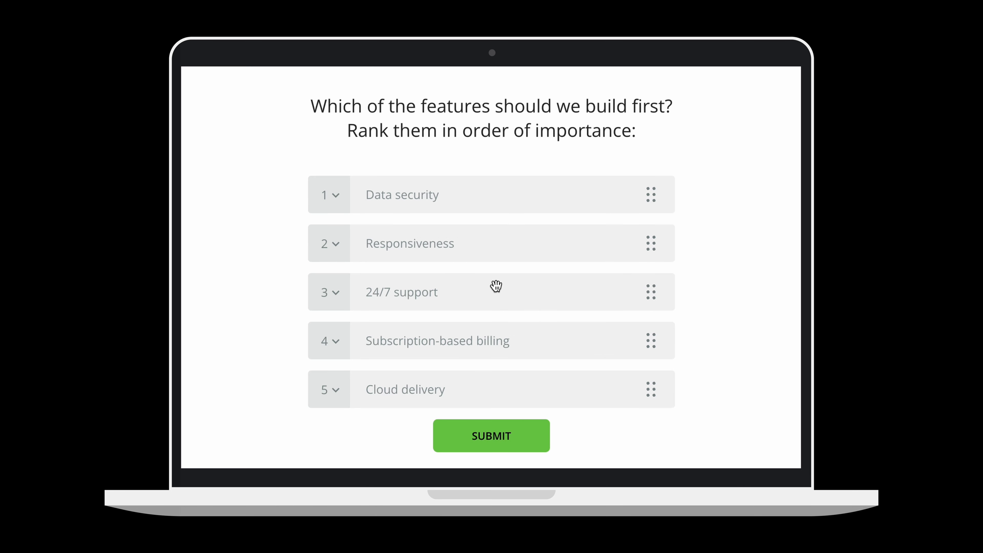
- Show the open question "Are there any other features you would like to see?" and focus its answer box
left_click(492, 436)
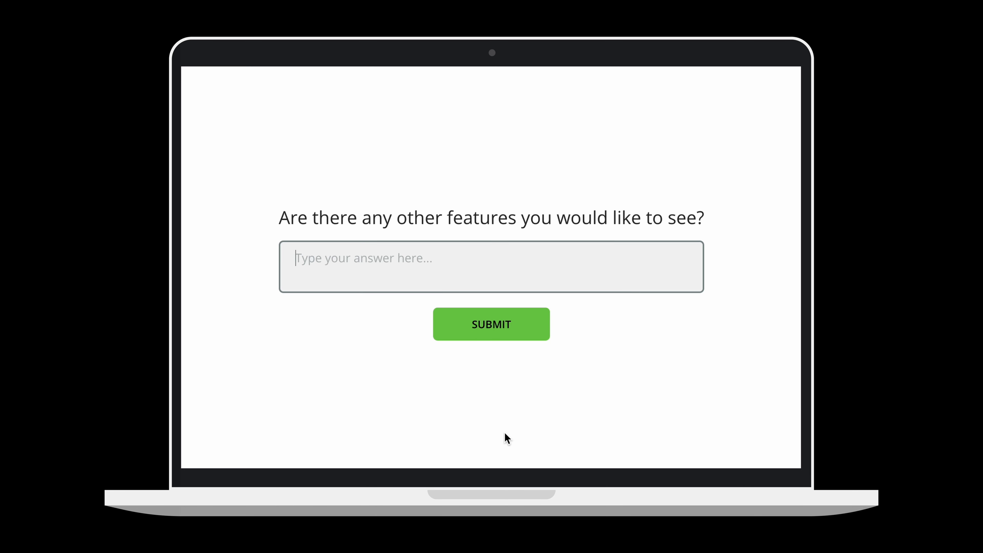
mouse_move(555, 268)
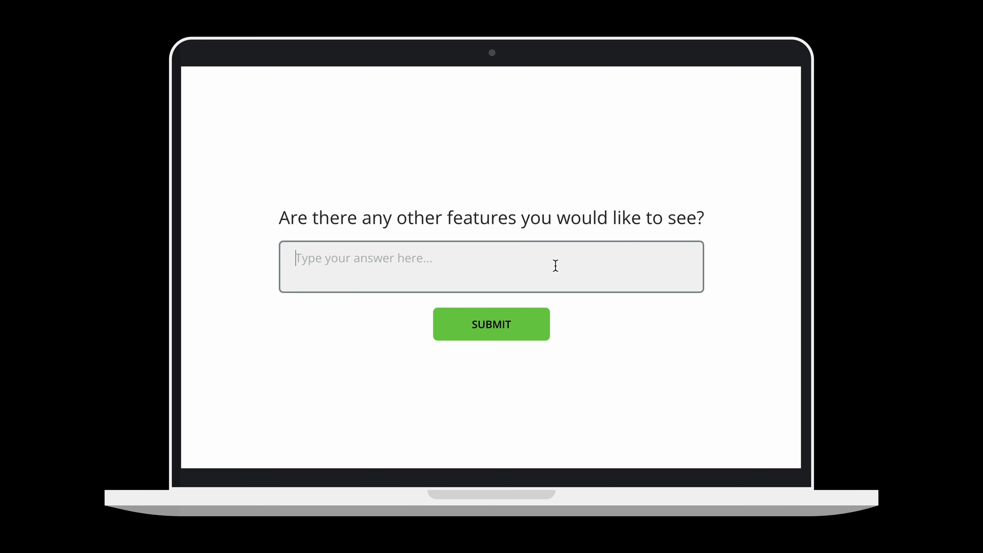
left_click(491, 325)
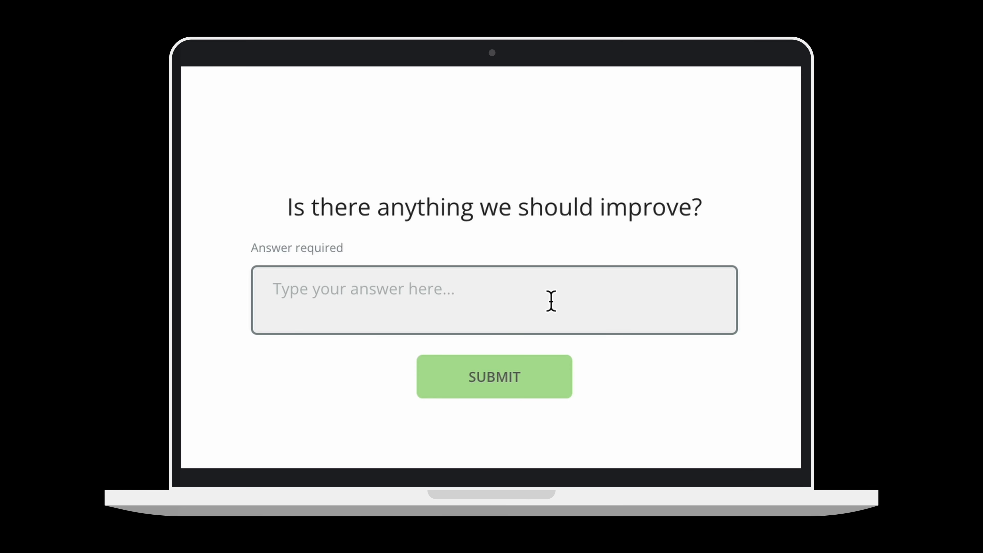
- Answer the improvement question with: I can't find the "help" button!
type("I can't find")
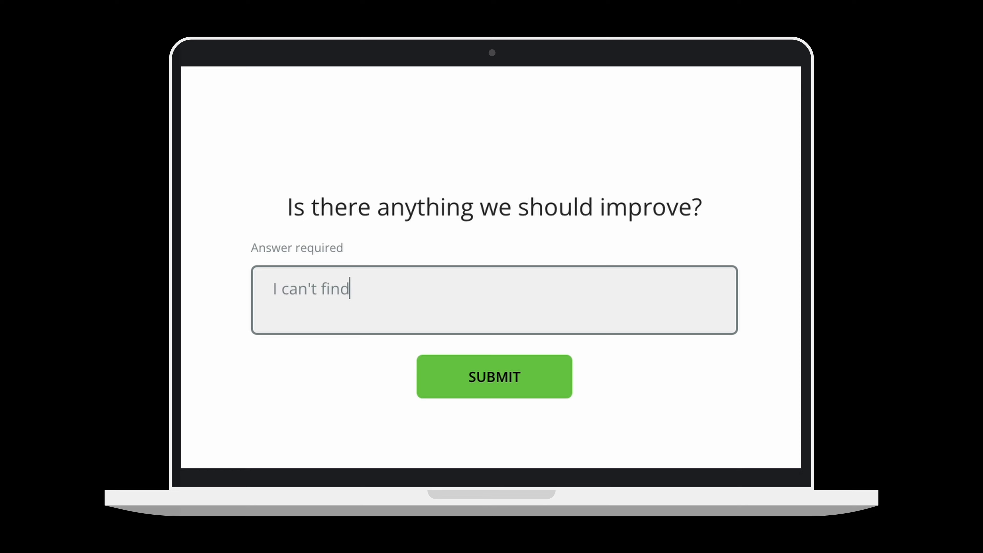
type("the \"help")
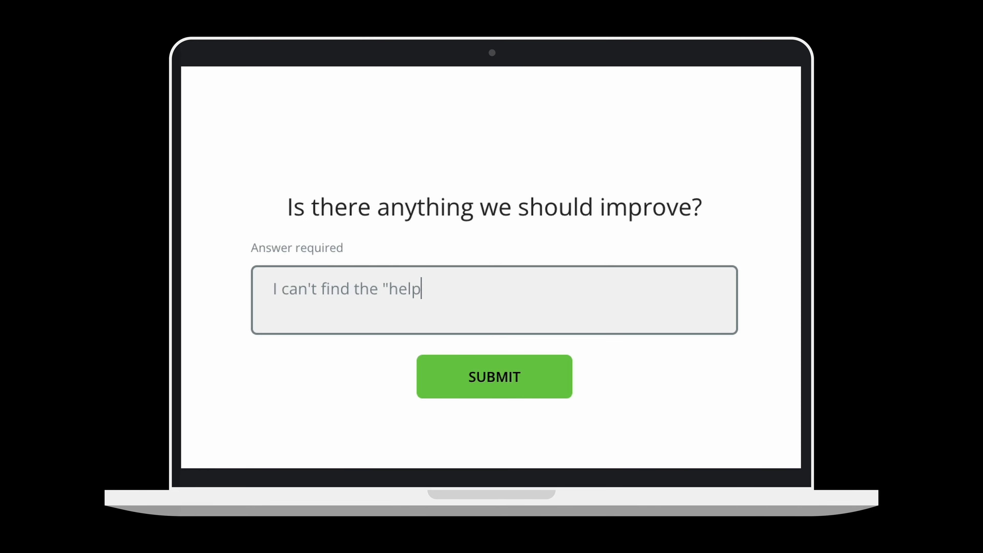
type("\" button!")
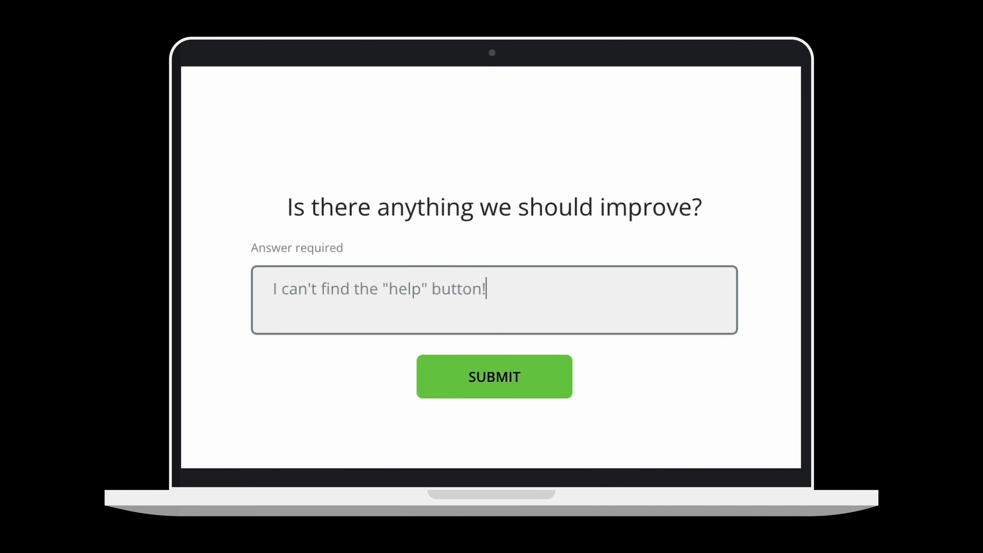